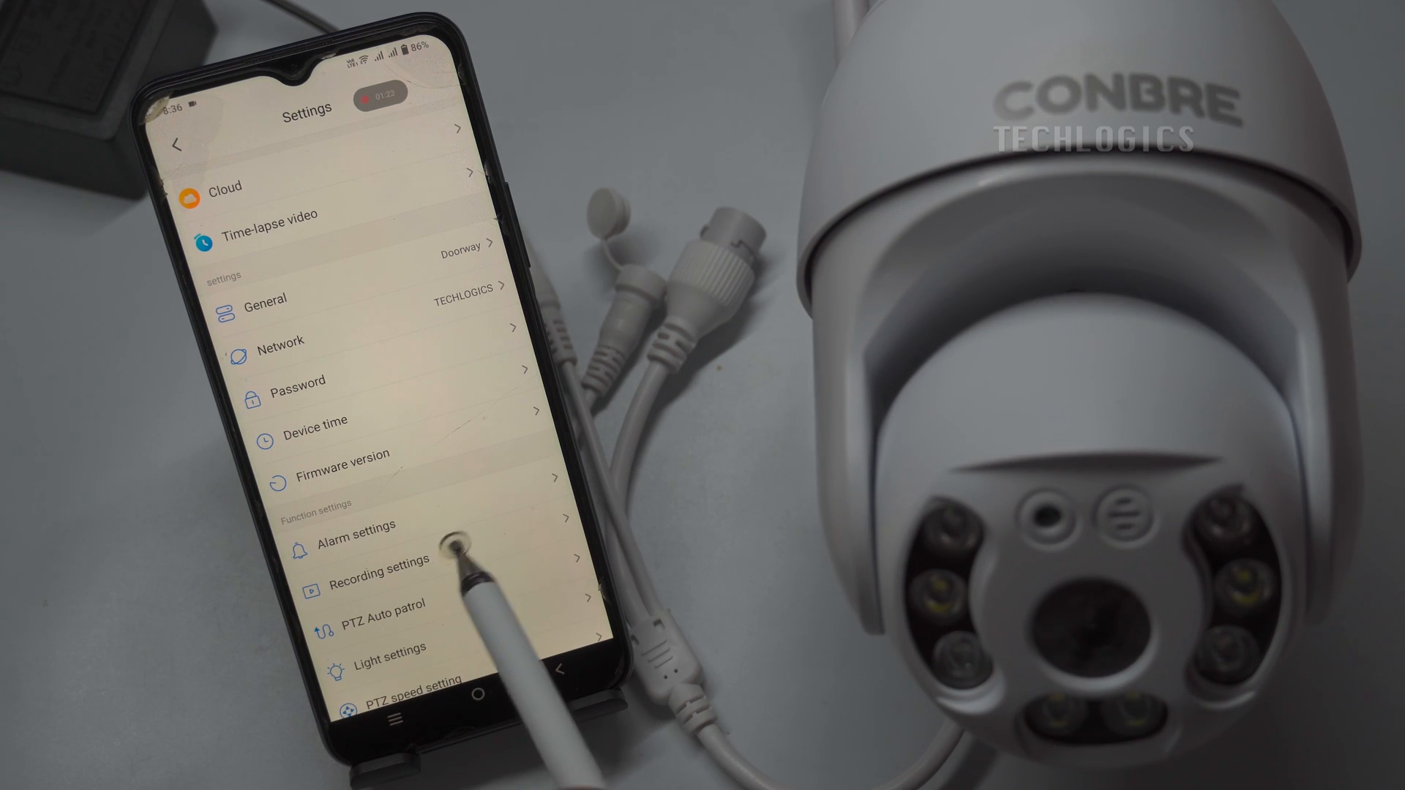
# - Open the Doorway camera's recording settings to adjust recording options
pyautogui.click(376, 572)
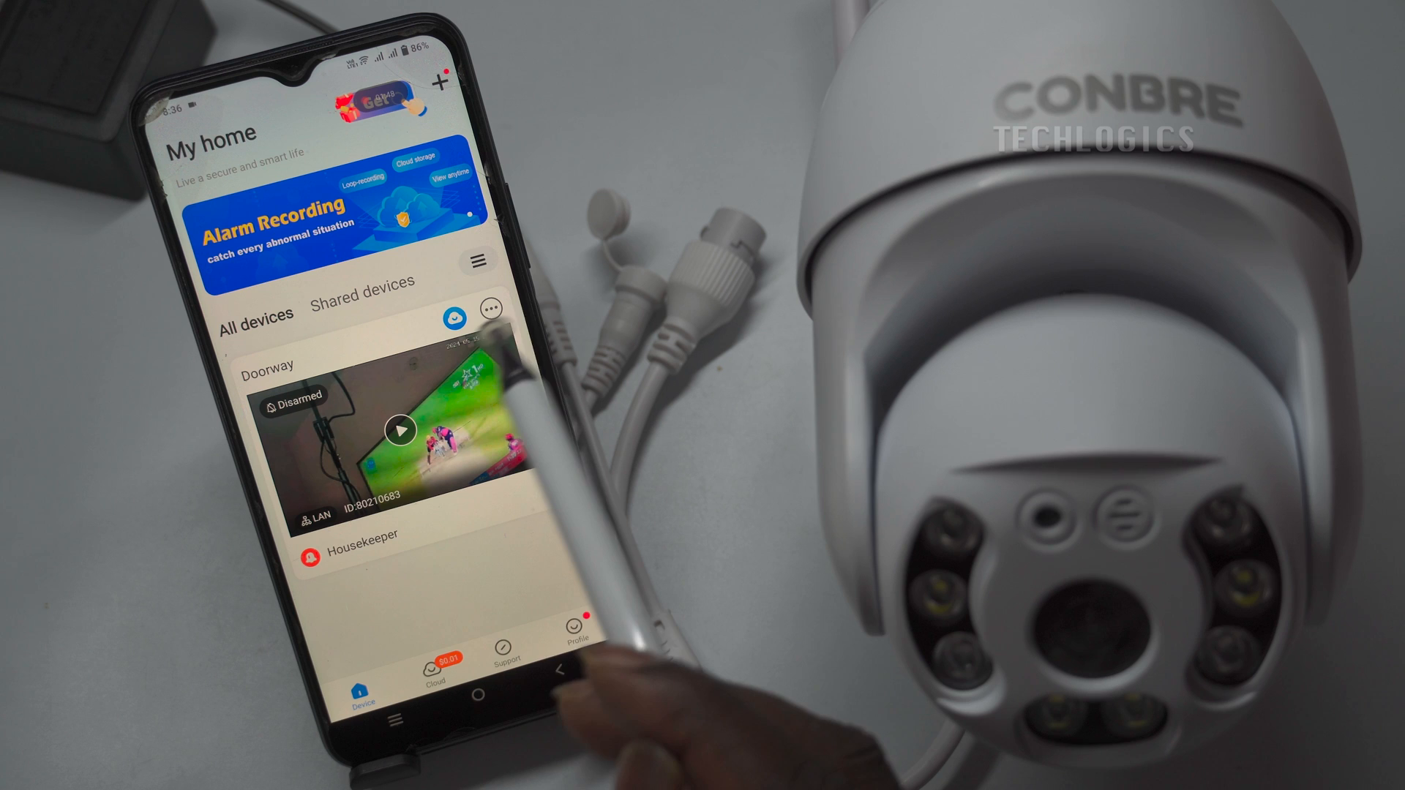
pyautogui.click(490, 311)
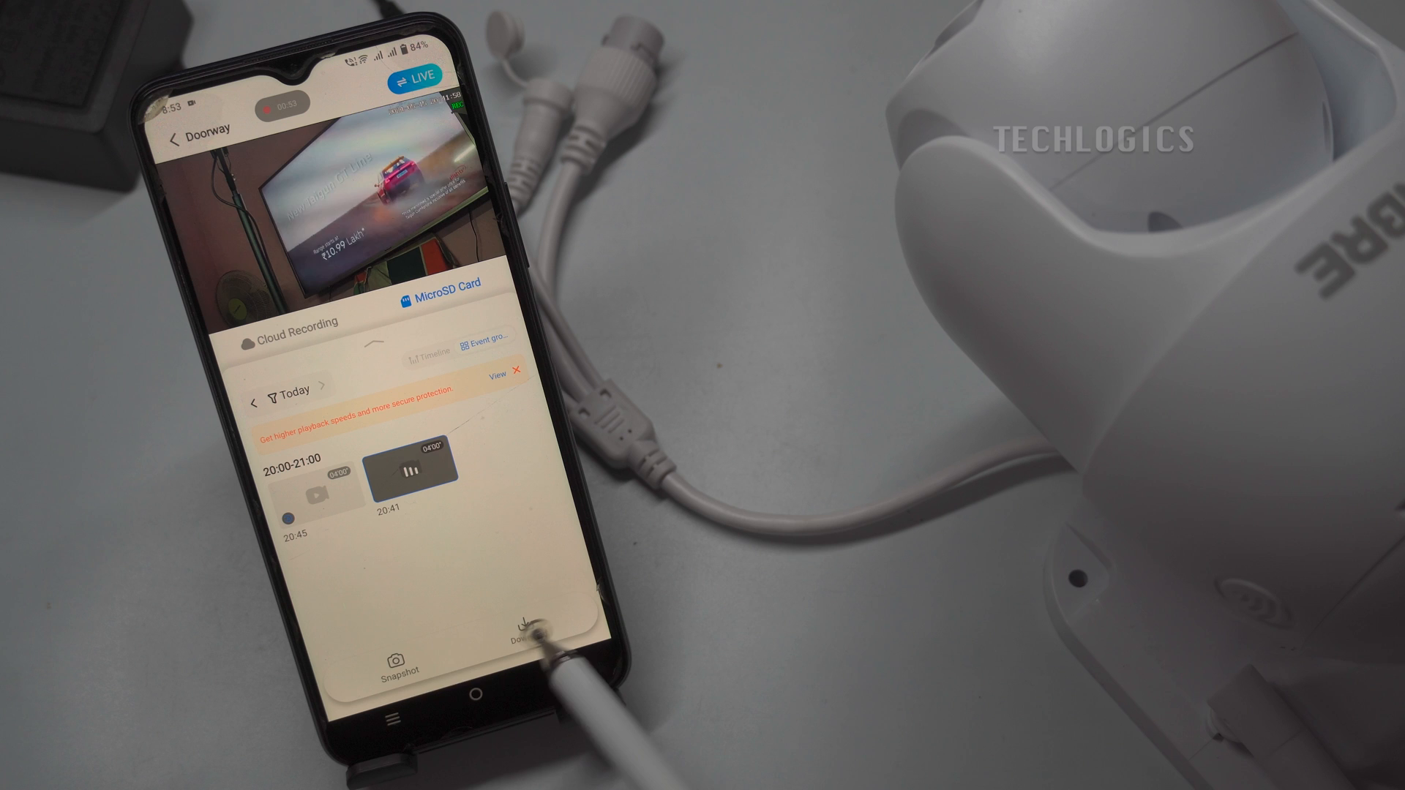
# - Start downloading the 20:41 MicroSD card clip to the phone
pyautogui.click(522, 614)
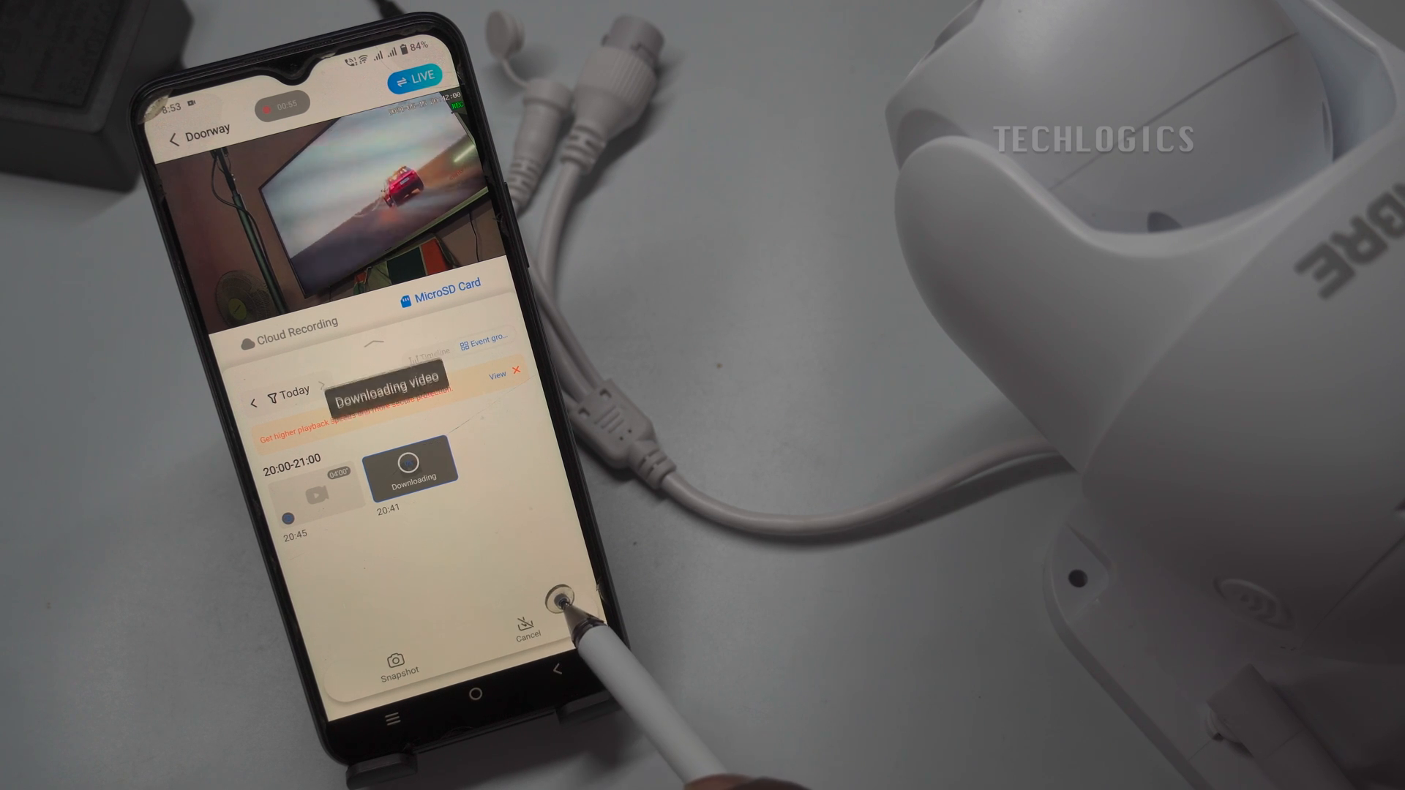